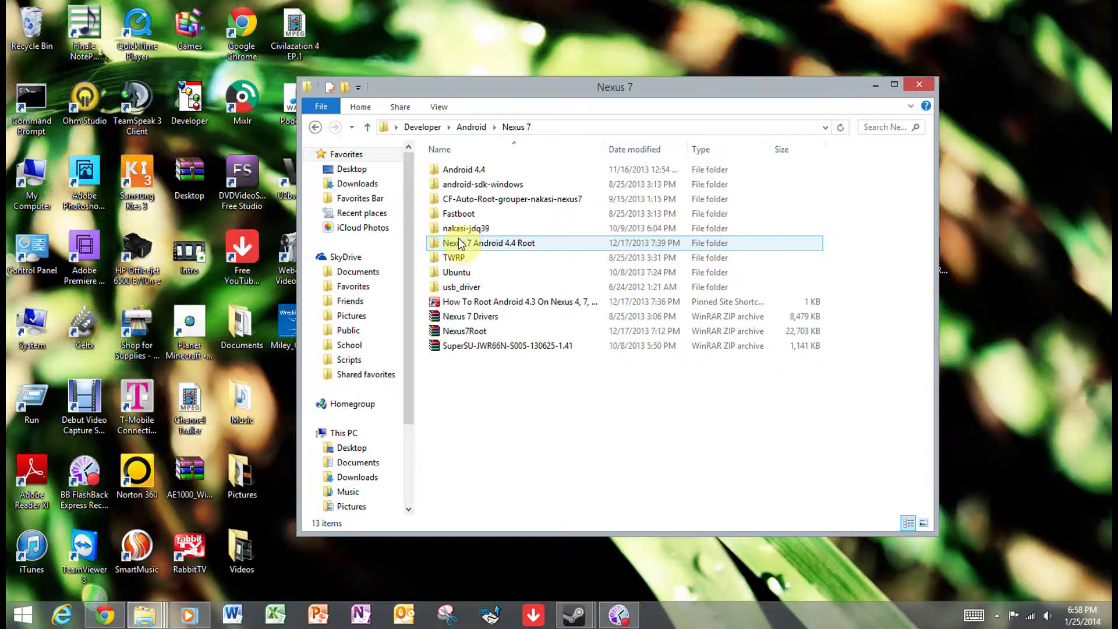
# Step: Browse into CF-Auto-Root-grouper-nakasi-nexus7 and run the root-windows batch script
pyautogui.click(453, 258)
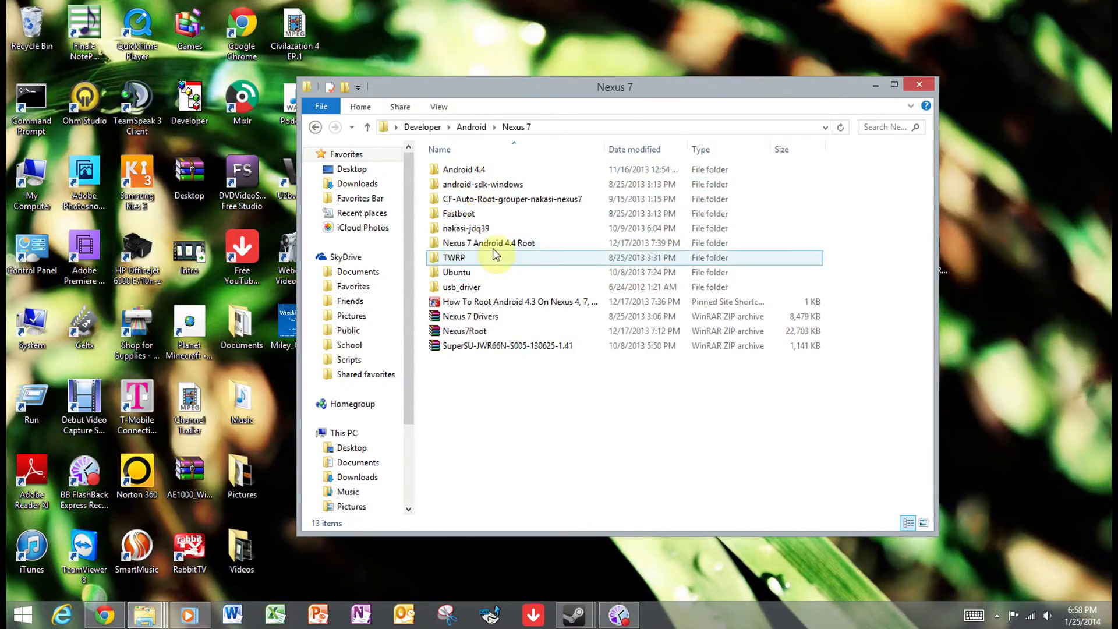
pyautogui.doubleClick(488, 242)
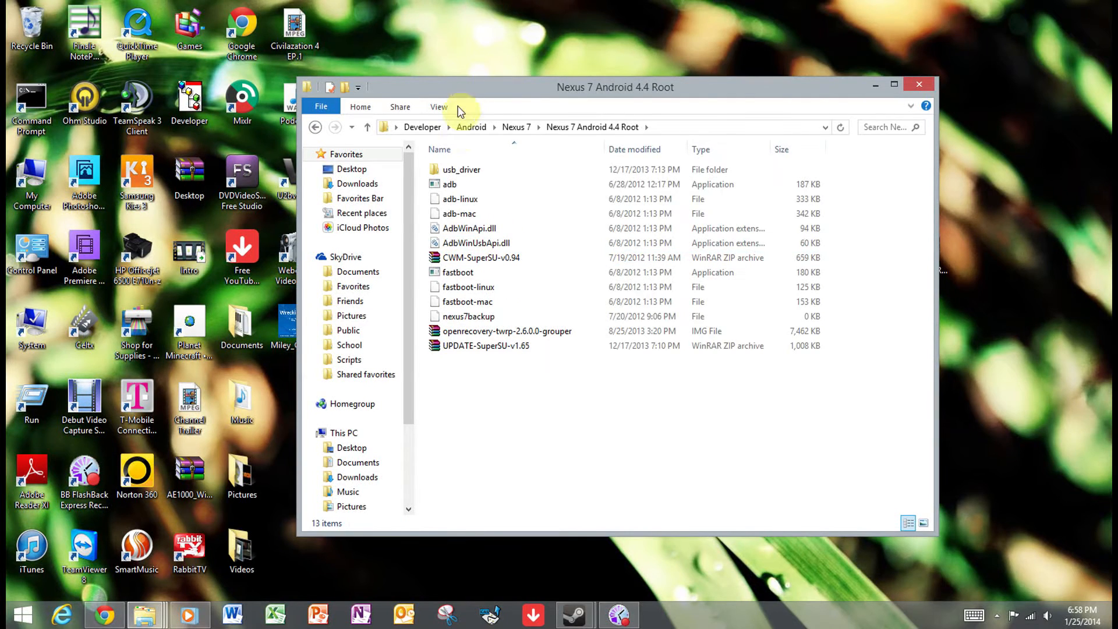
pyautogui.moveTo(360, 336)
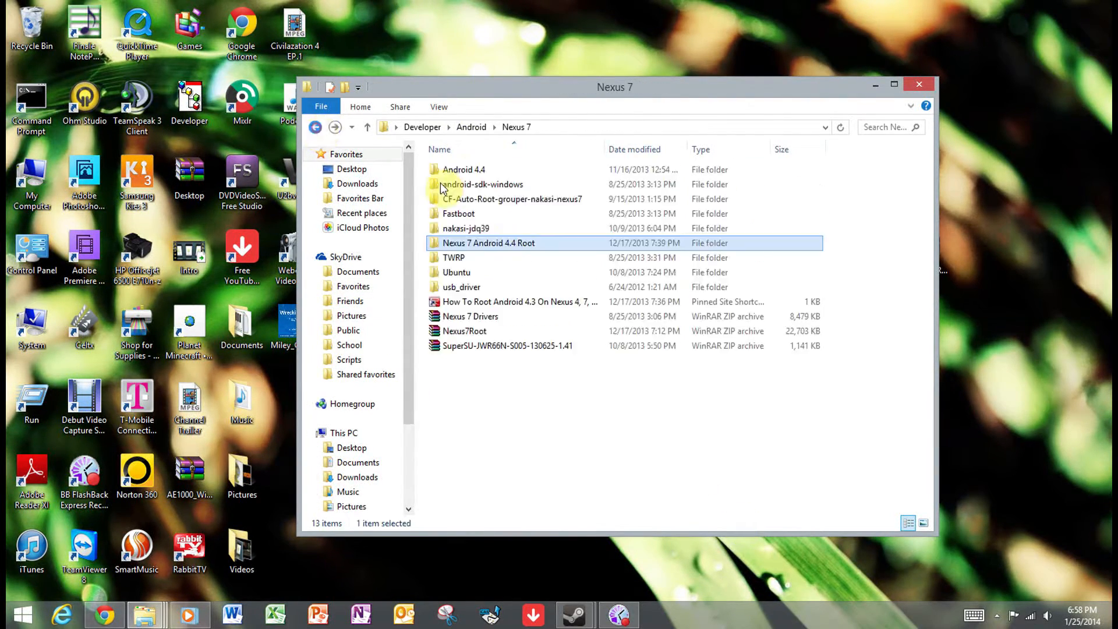
pyautogui.doubleClick(481, 184)
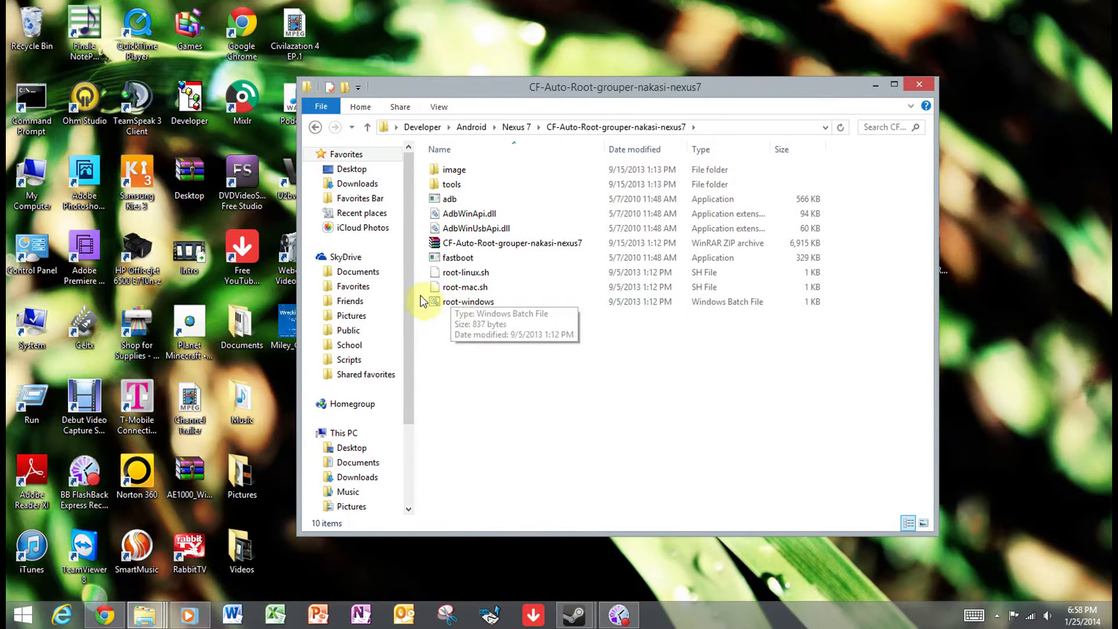
pyautogui.click(468, 302)
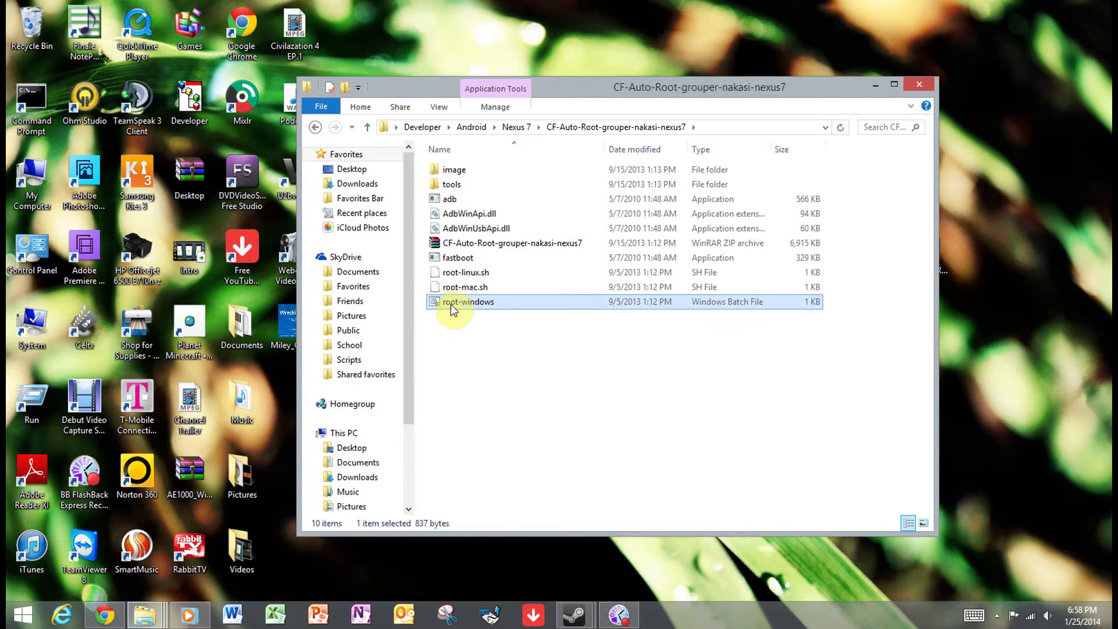
pyautogui.doubleClick(468, 302)
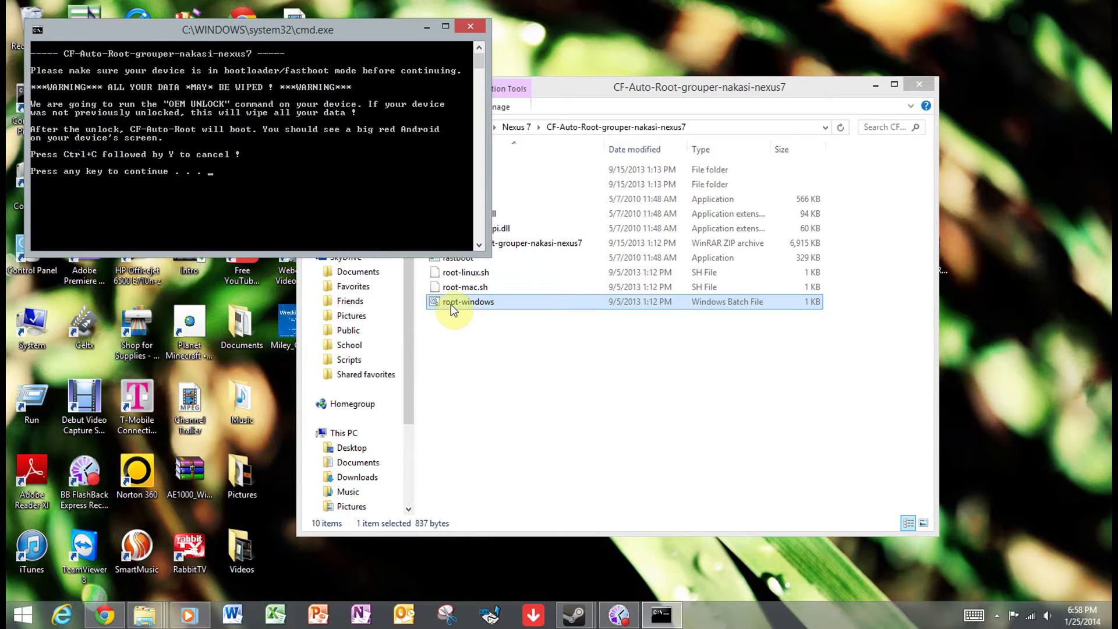
pyautogui.moveTo(499, 70)
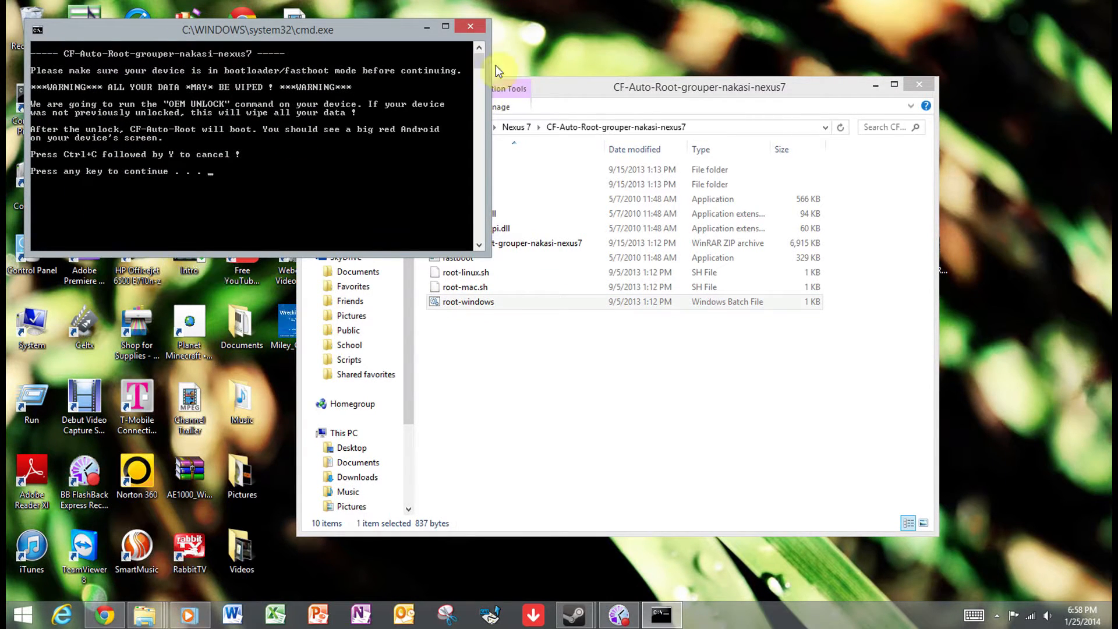
pyautogui.moveTo(417, 49)
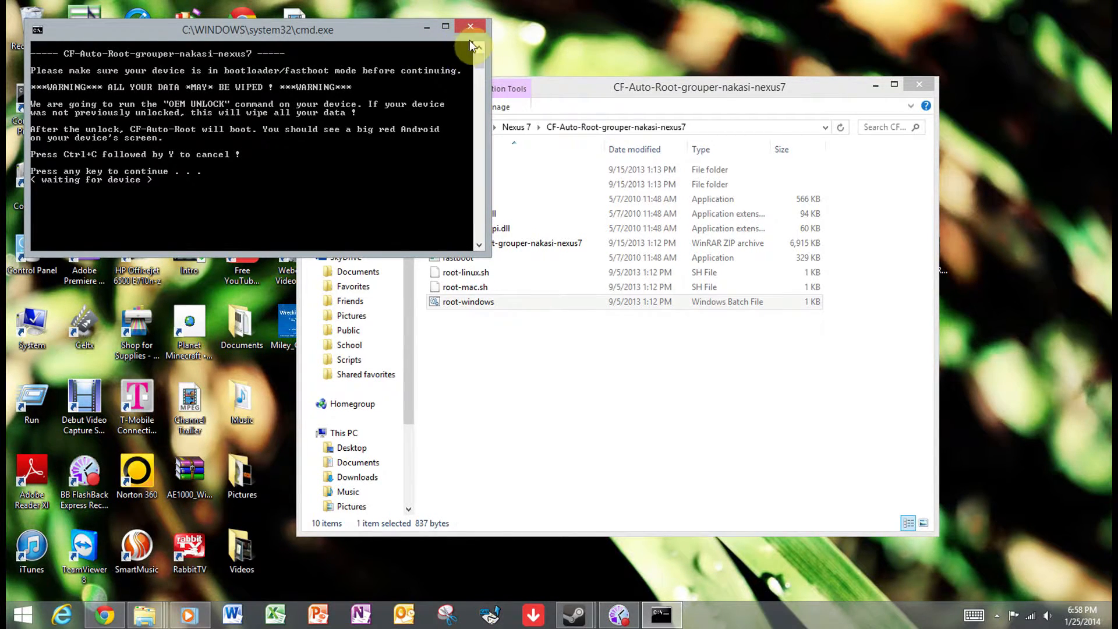
# Step: Close the root script's cmd.exe window and return focus to the folder
pyautogui.click(470, 26)
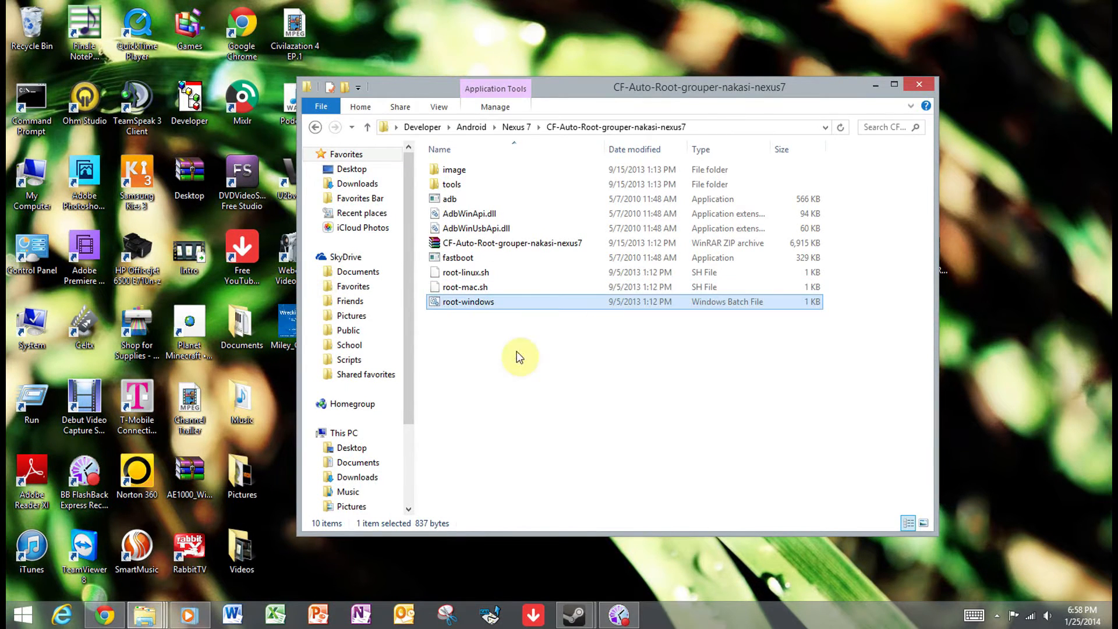
pyautogui.click(316, 127)
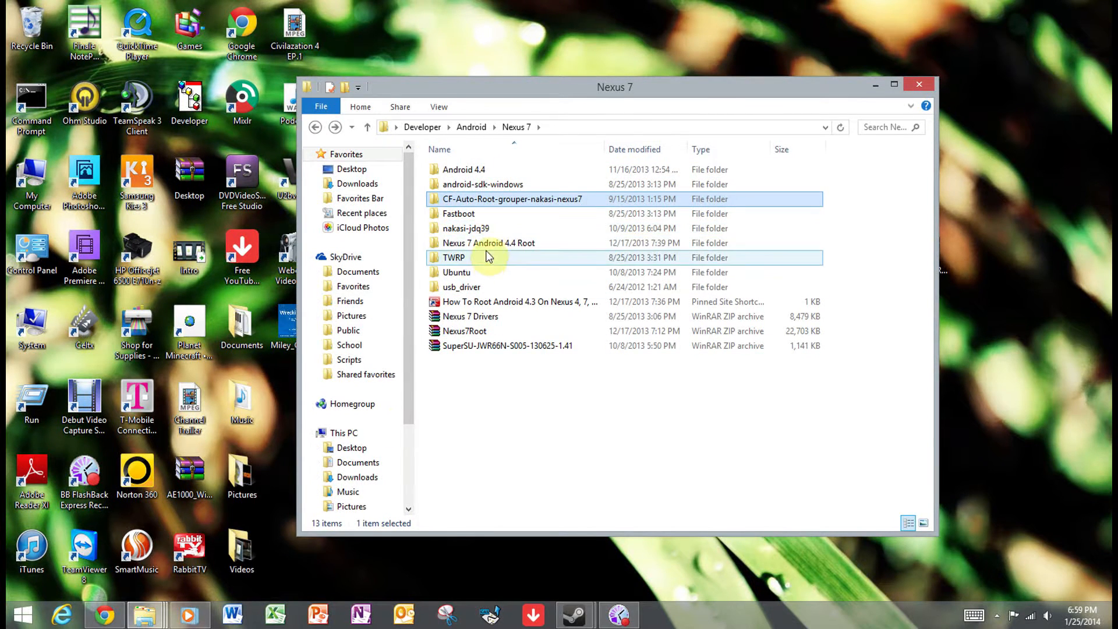
# Step: Browse the usb_driver and android-sdk-windows subfolders, then select the How To Root shortcut
pyautogui.doubleClick(459, 213)
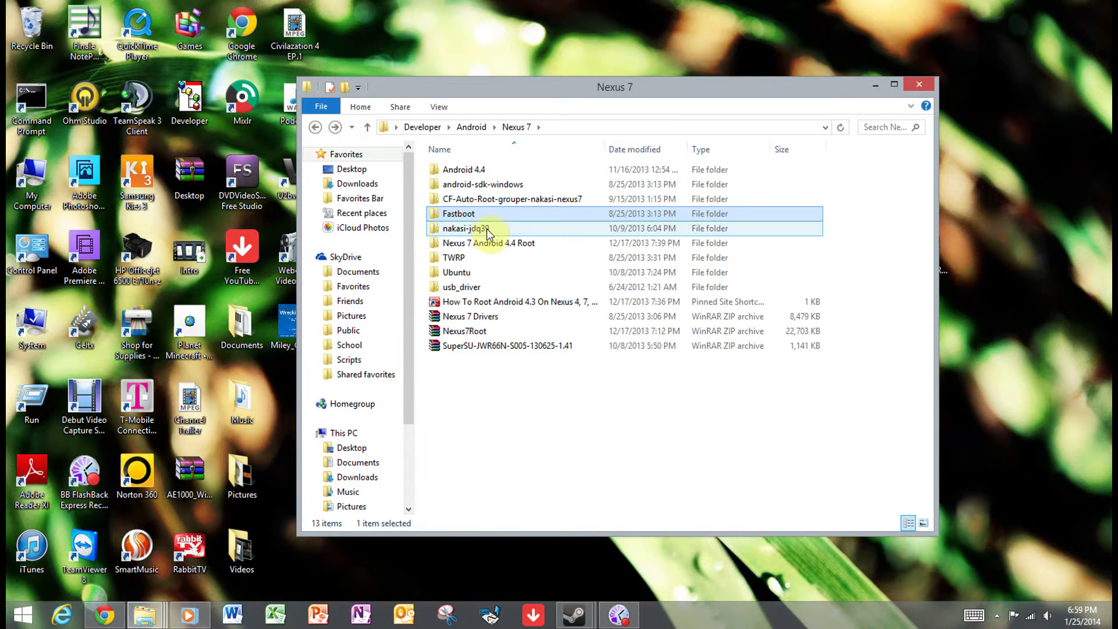
pyautogui.moveTo(492, 302)
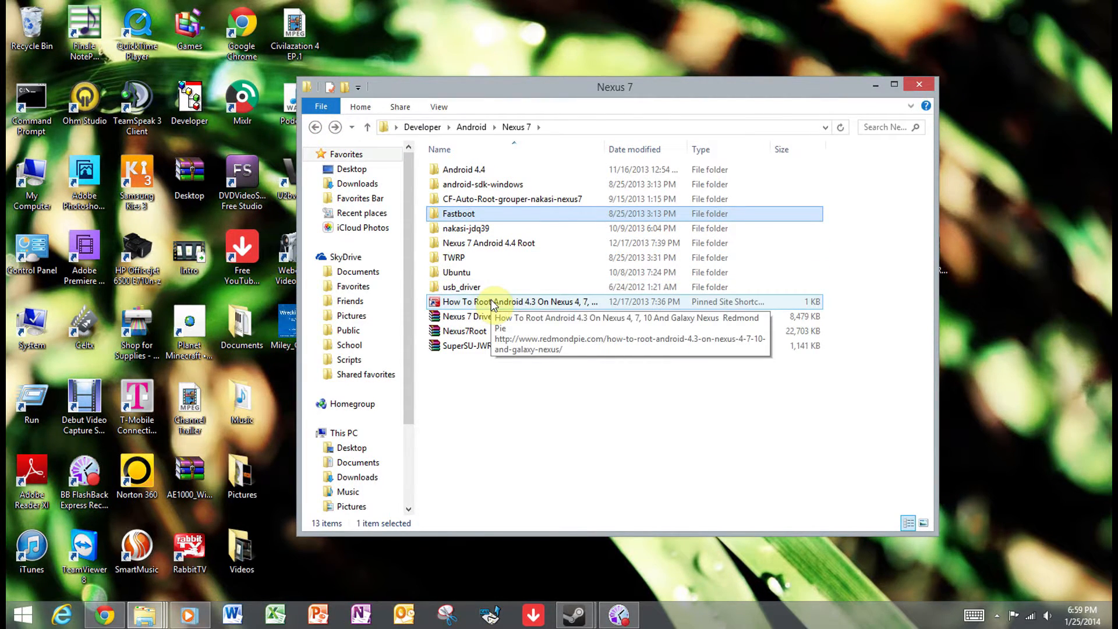
pyautogui.doubleClick(462, 287)
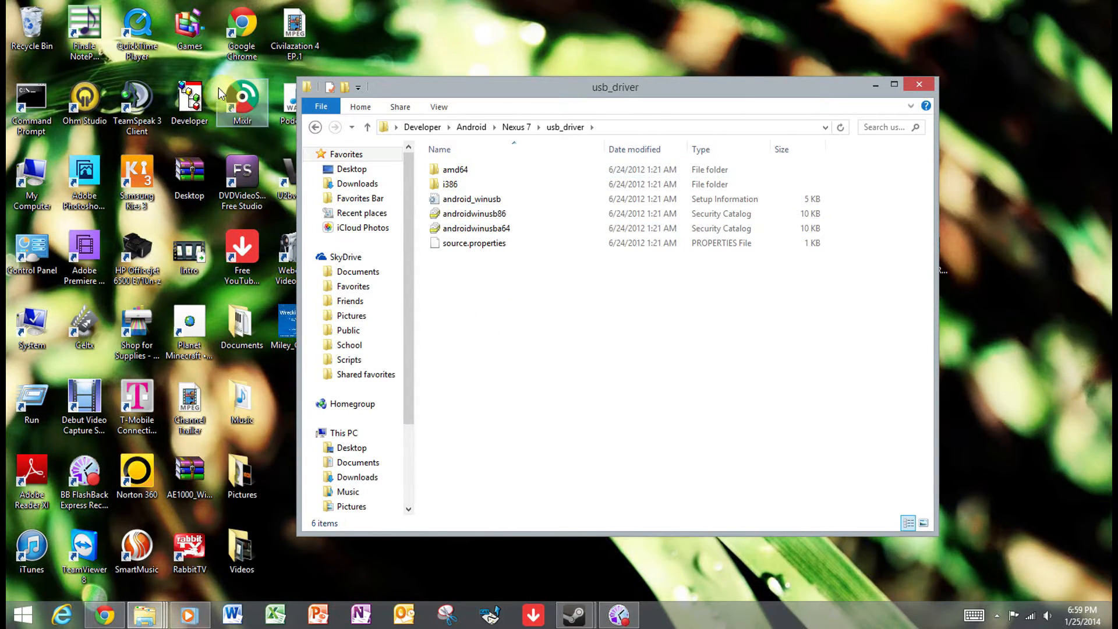
pyautogui.click(367, 127)
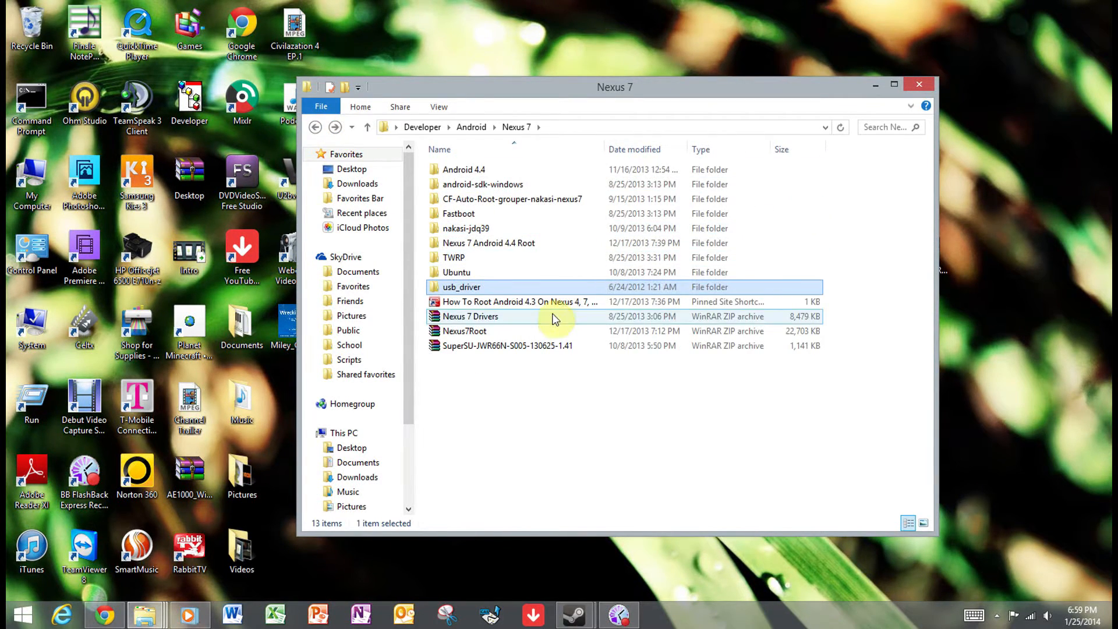
pyautogui.moveTo(535, 170)
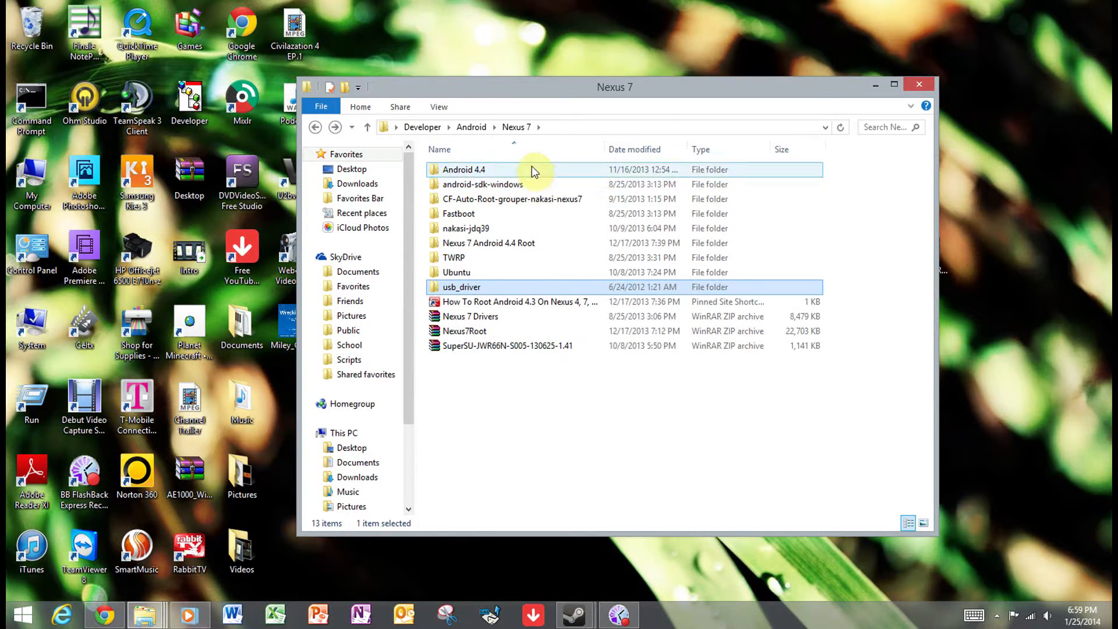
pyautogui.doubleClick(482, 184)
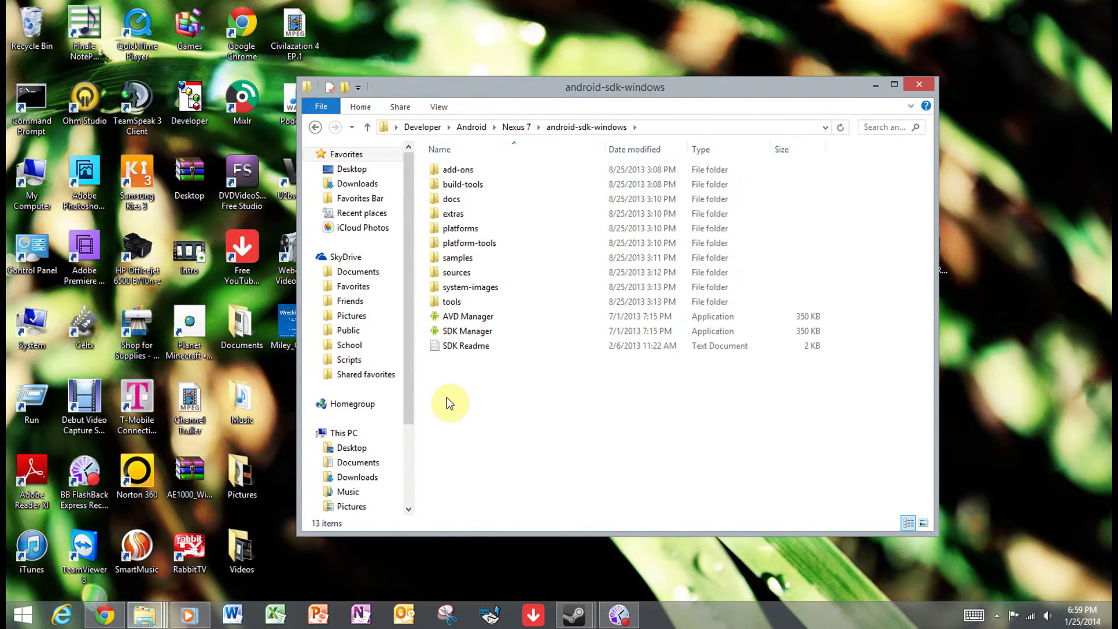
pyautogui.click(317, 129)
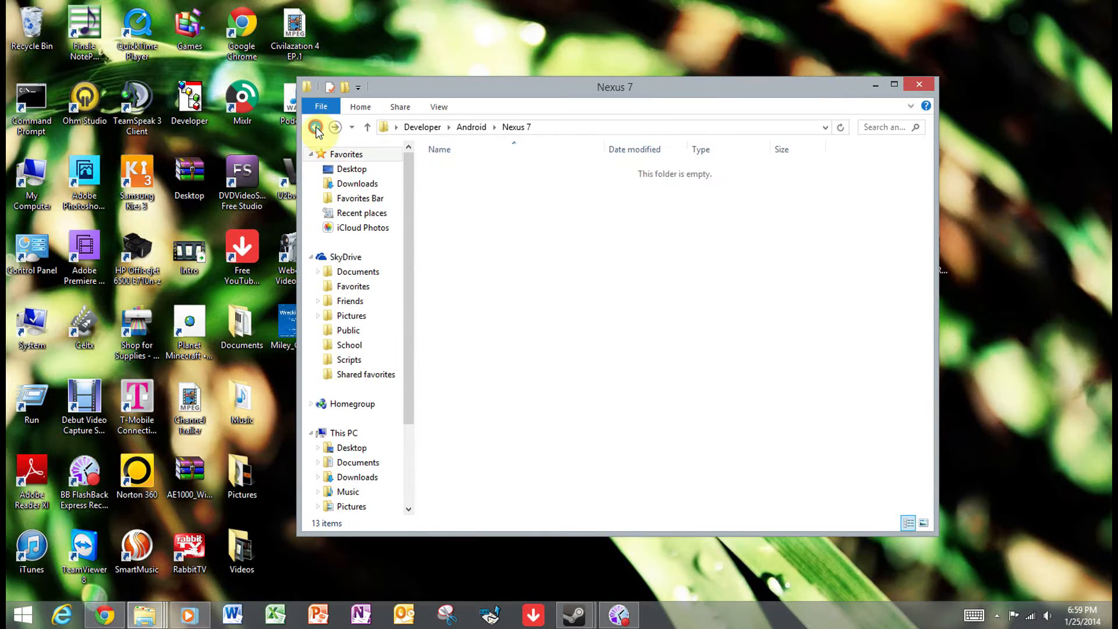
pyautogui.click(315, 127)
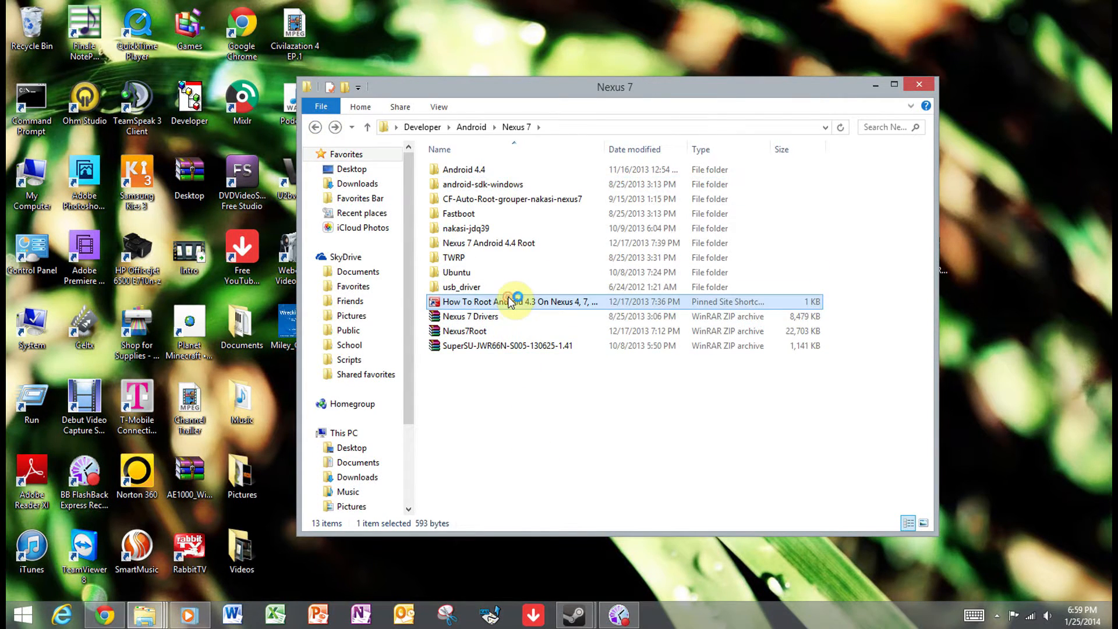
# Step: Launch the How To Root Android 4.3 Redmond Pie guide and open the nakasi-jdq39 folder
pyautogui.doubleClick(497, 302)
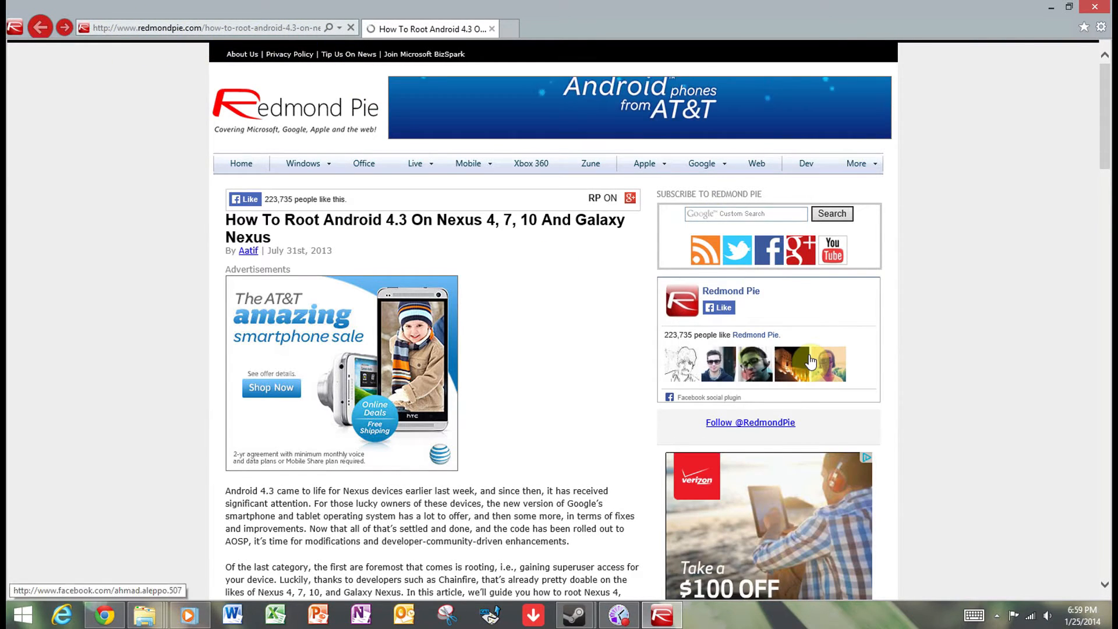
pyautogui.moveTo(809, 192)
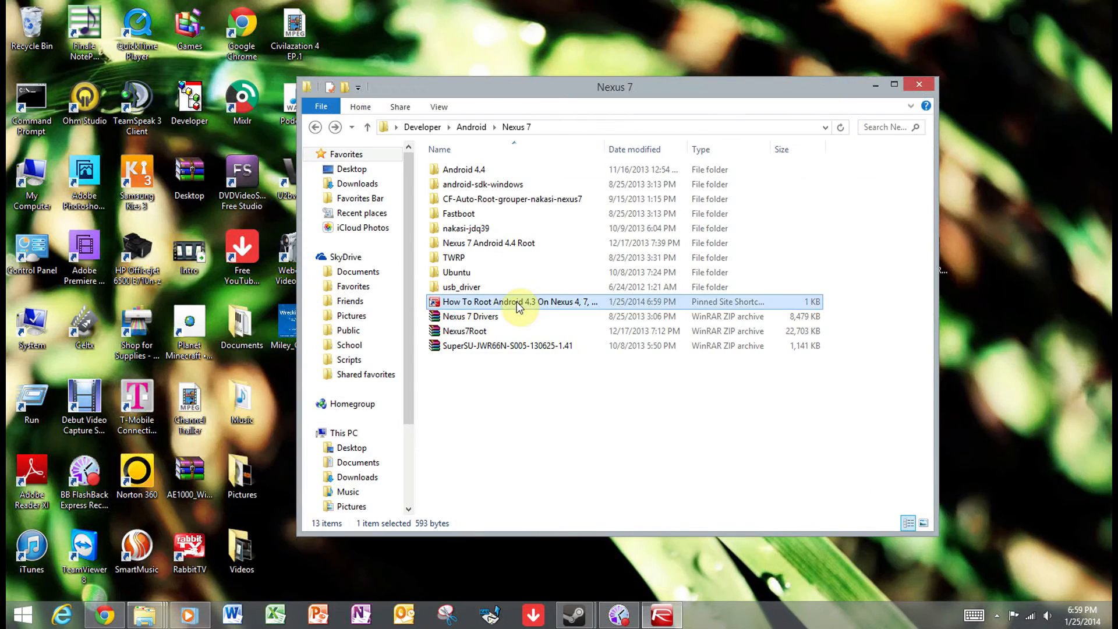
pyautogui.doubleClick(466, 229)
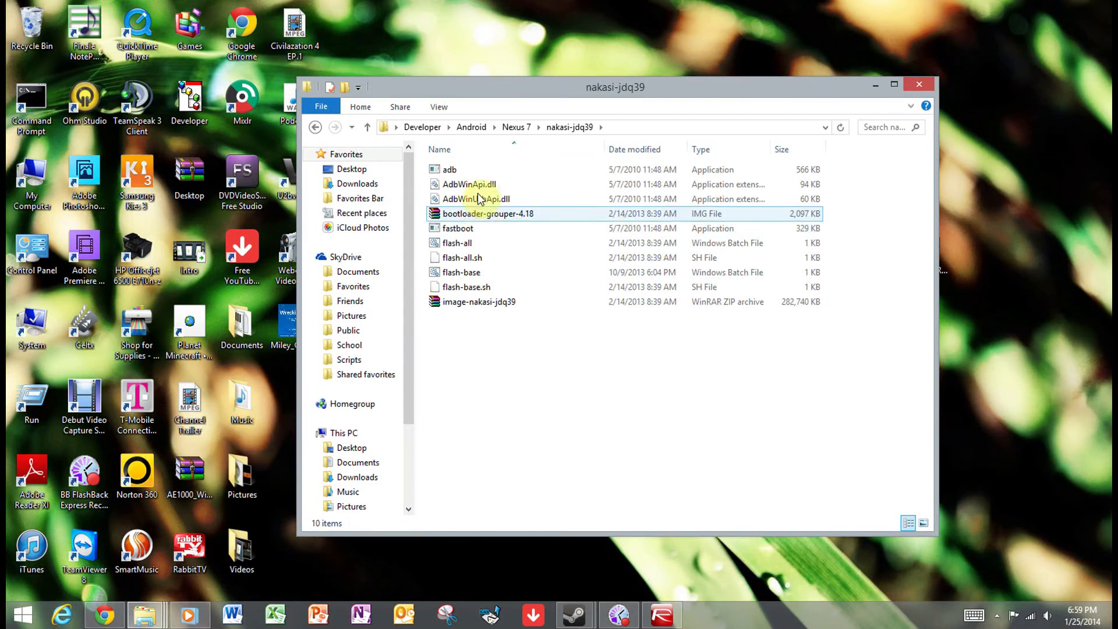